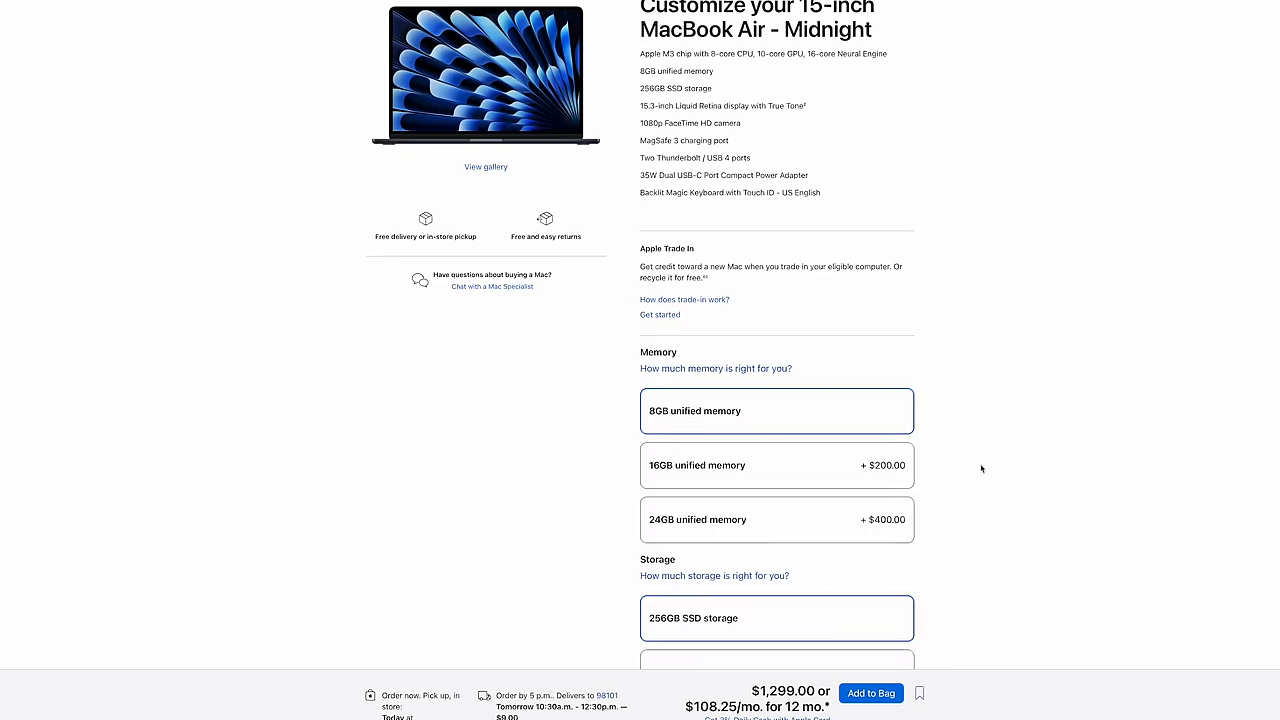
- Choose 16GB unified memory for the 15-inch MacBook Air, bringing the price to $1,499.00
click(776, 464)
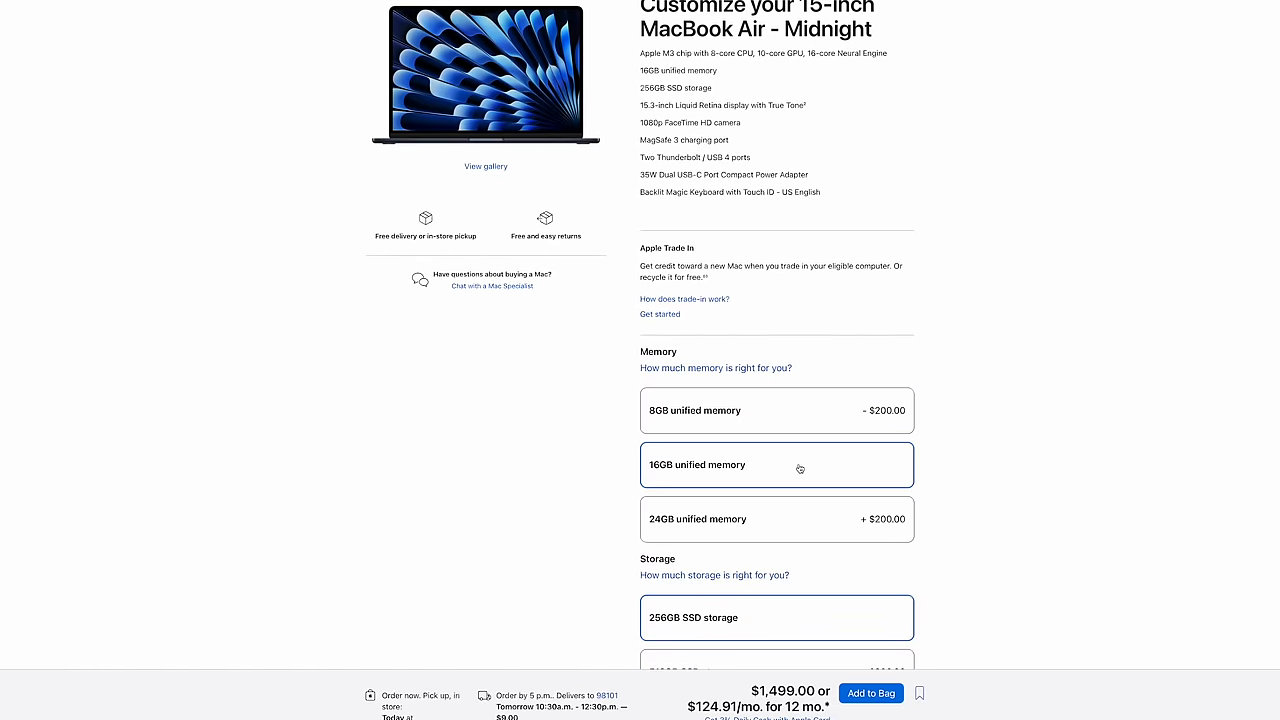
scroll(down, 3)
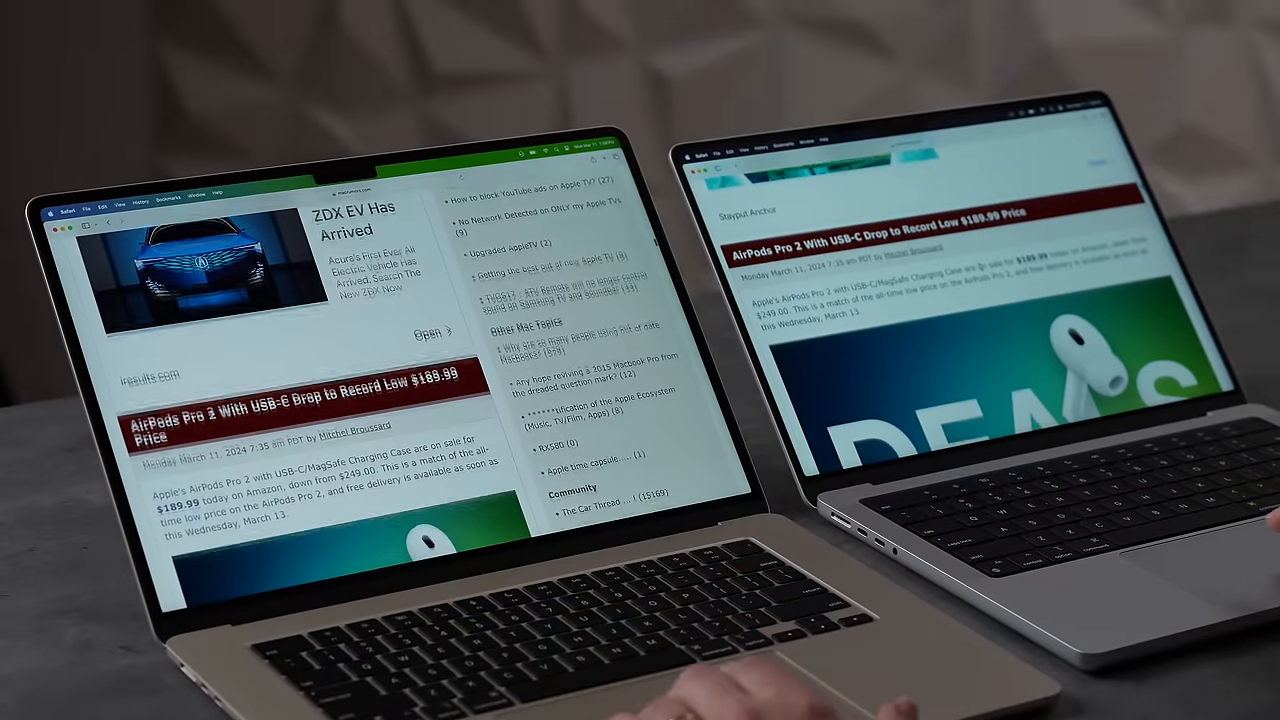
scroll(down, 3)
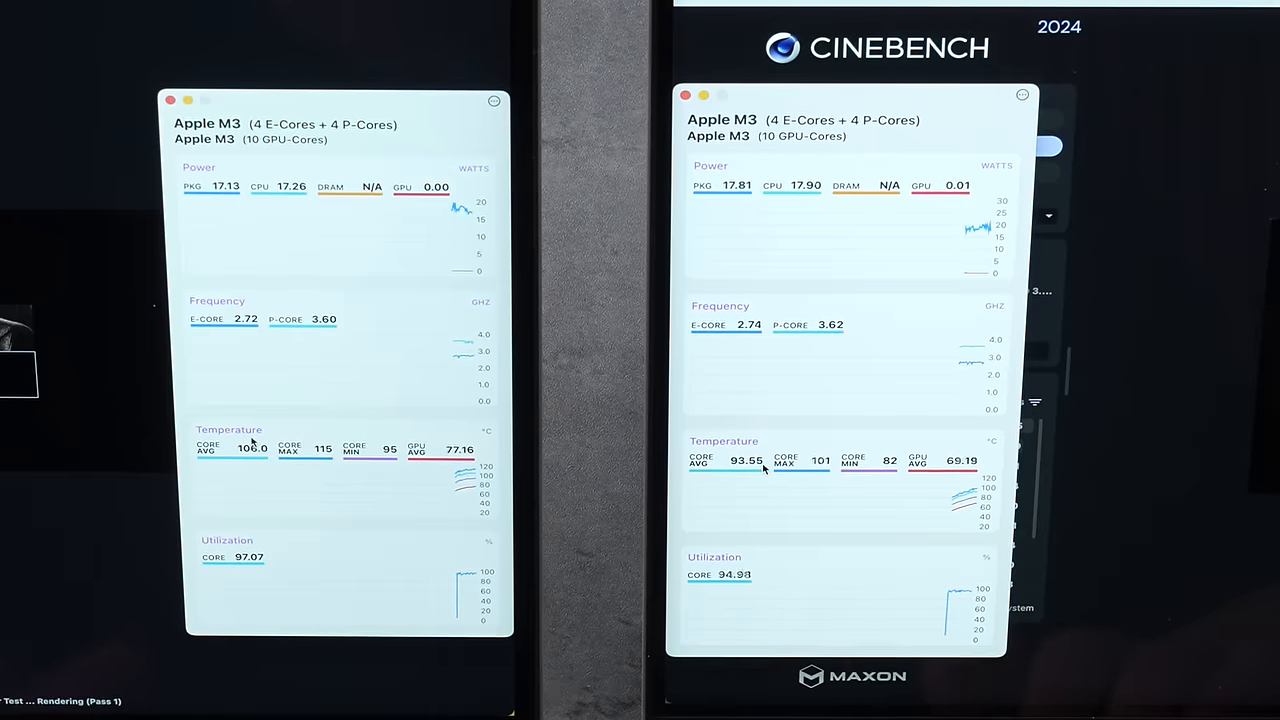
click(522, 143)
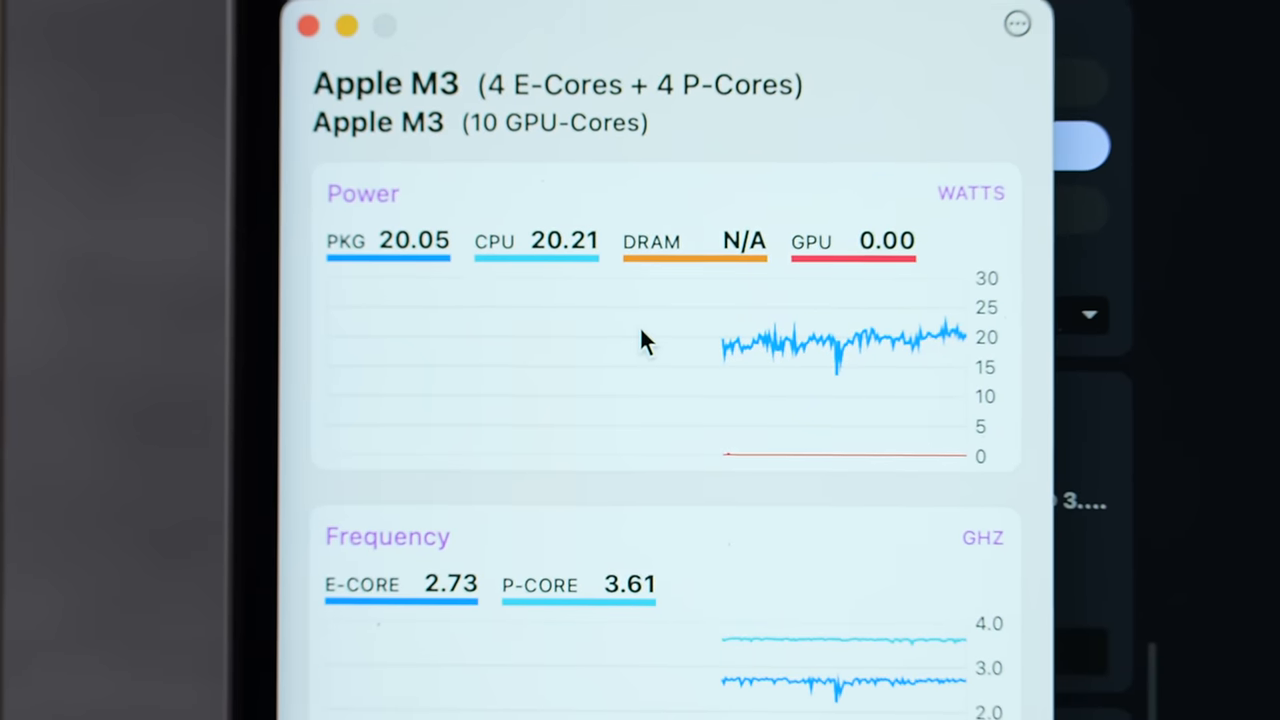
- Show TG Pro's fan speed and per-core temperatures while Cinebench runs (99°C, main fan 4673 RPM)
click(777, 72)
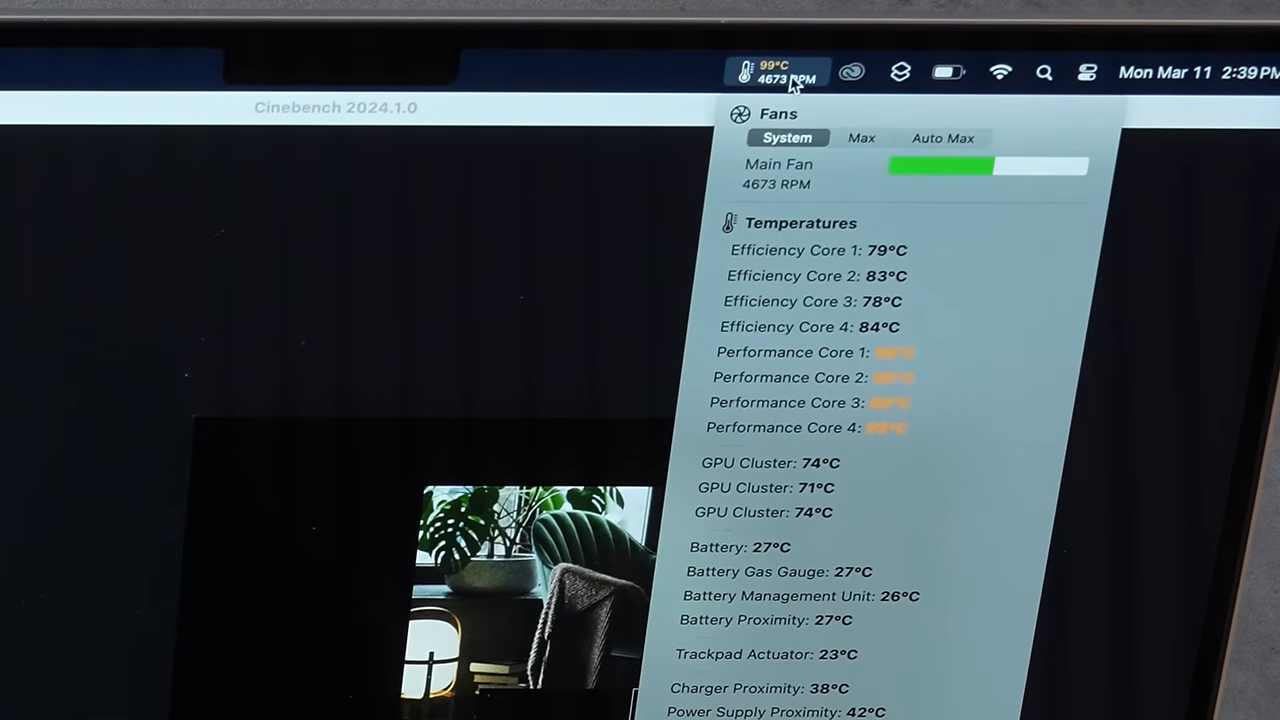